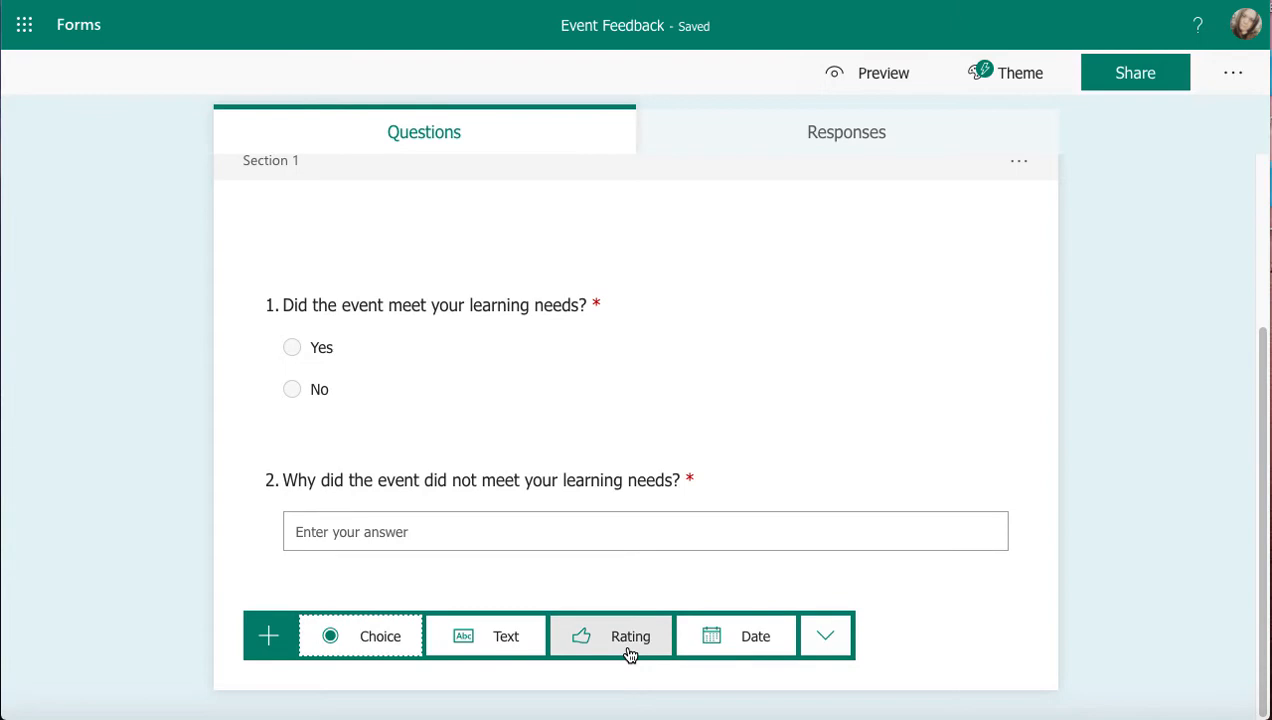
- Insert a third question of the Rating type with five stars below the existing two
click(630, 636)
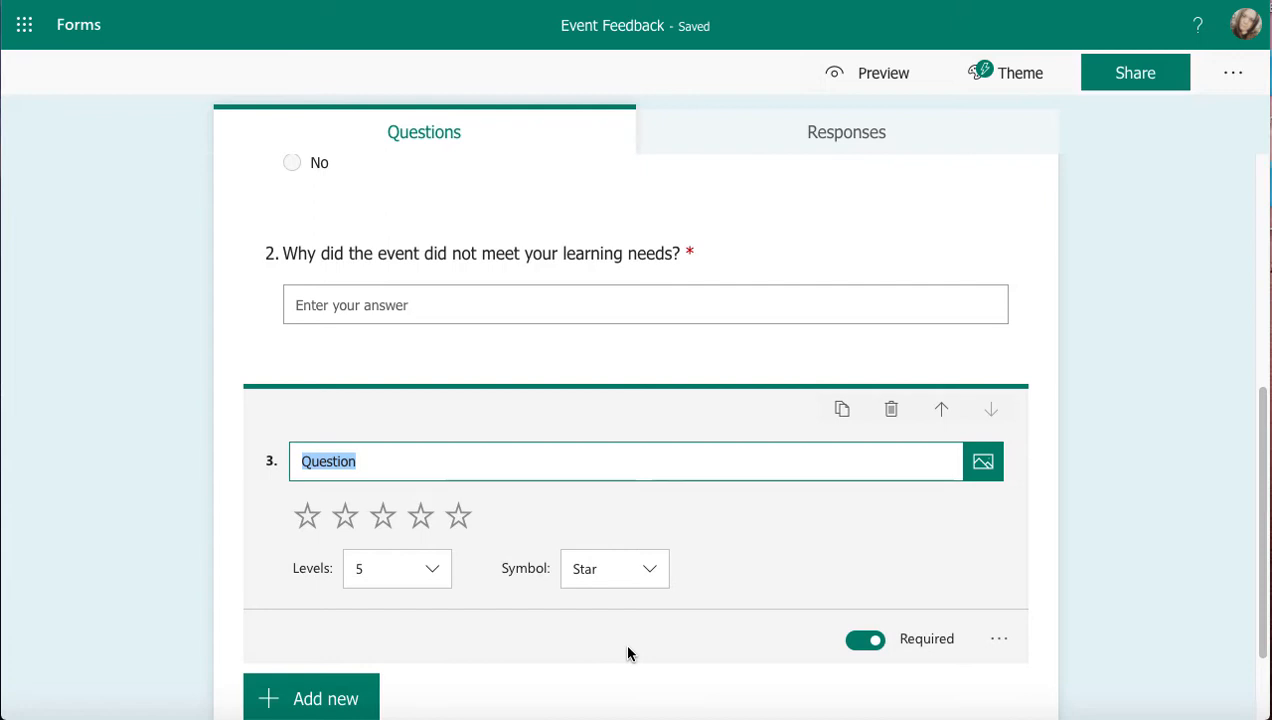
mouse_move(436, 530)
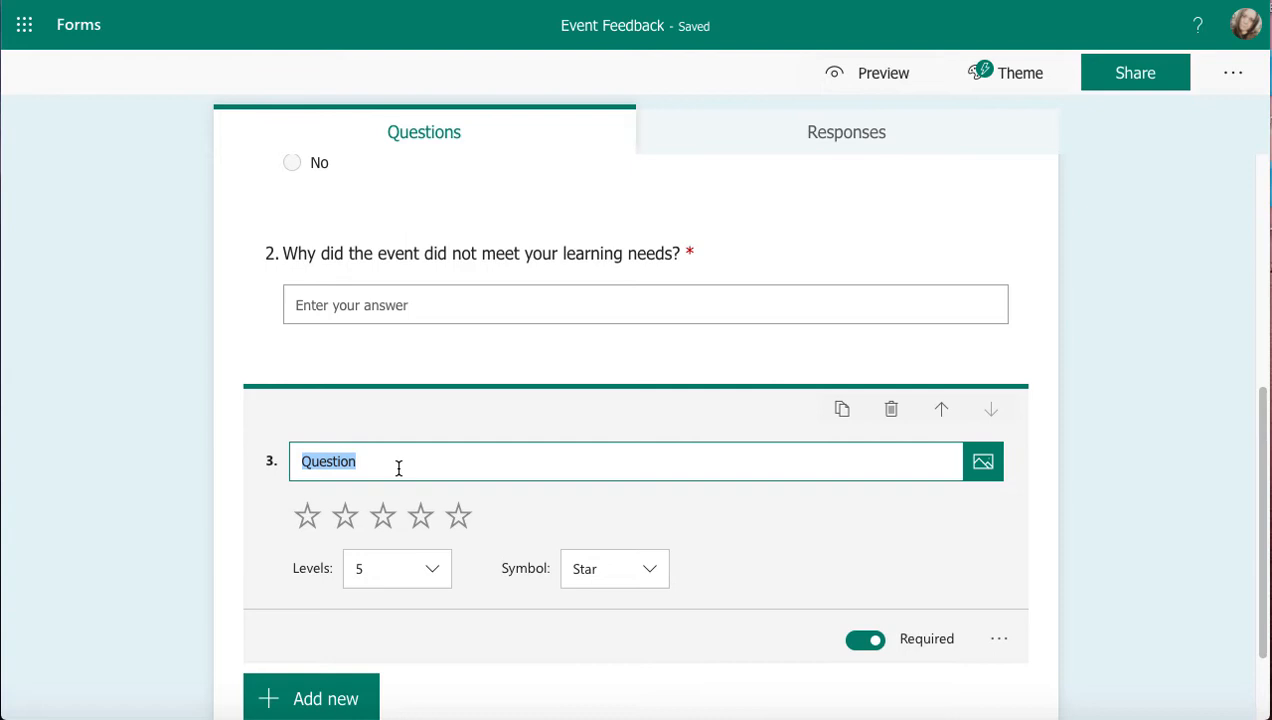
mouse_move(334, 520)
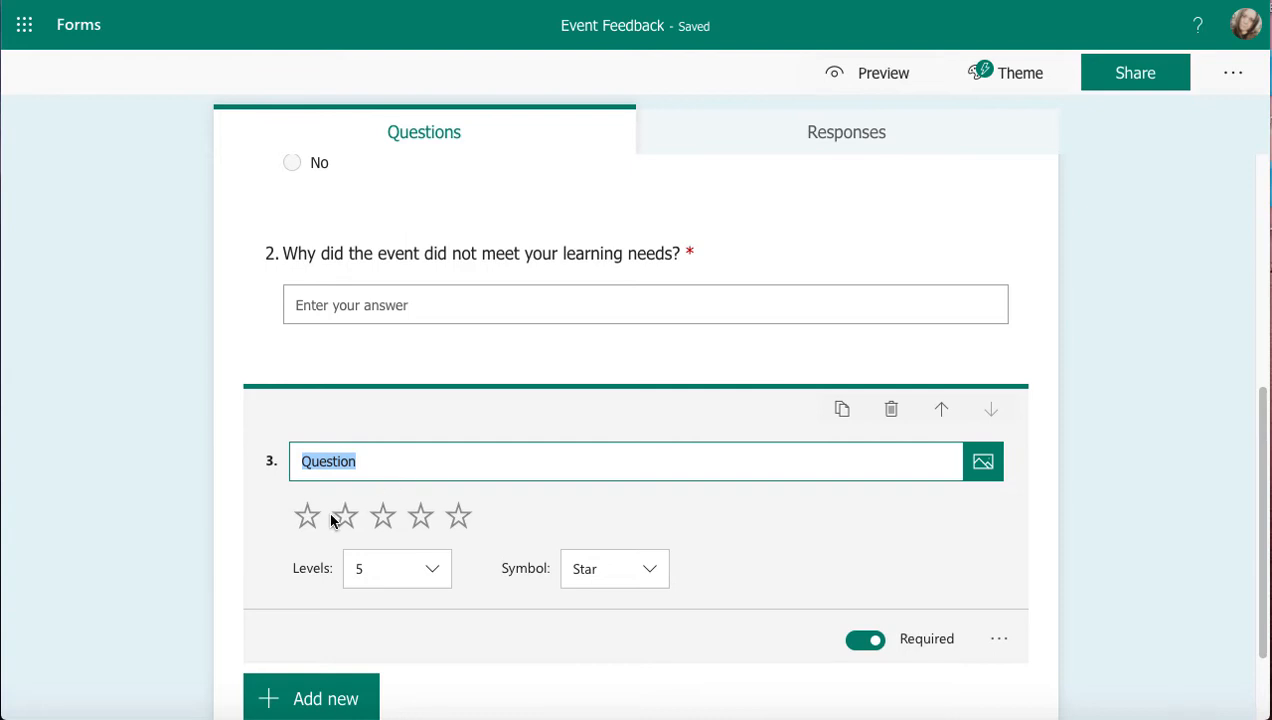
mouse_move(460, 516)
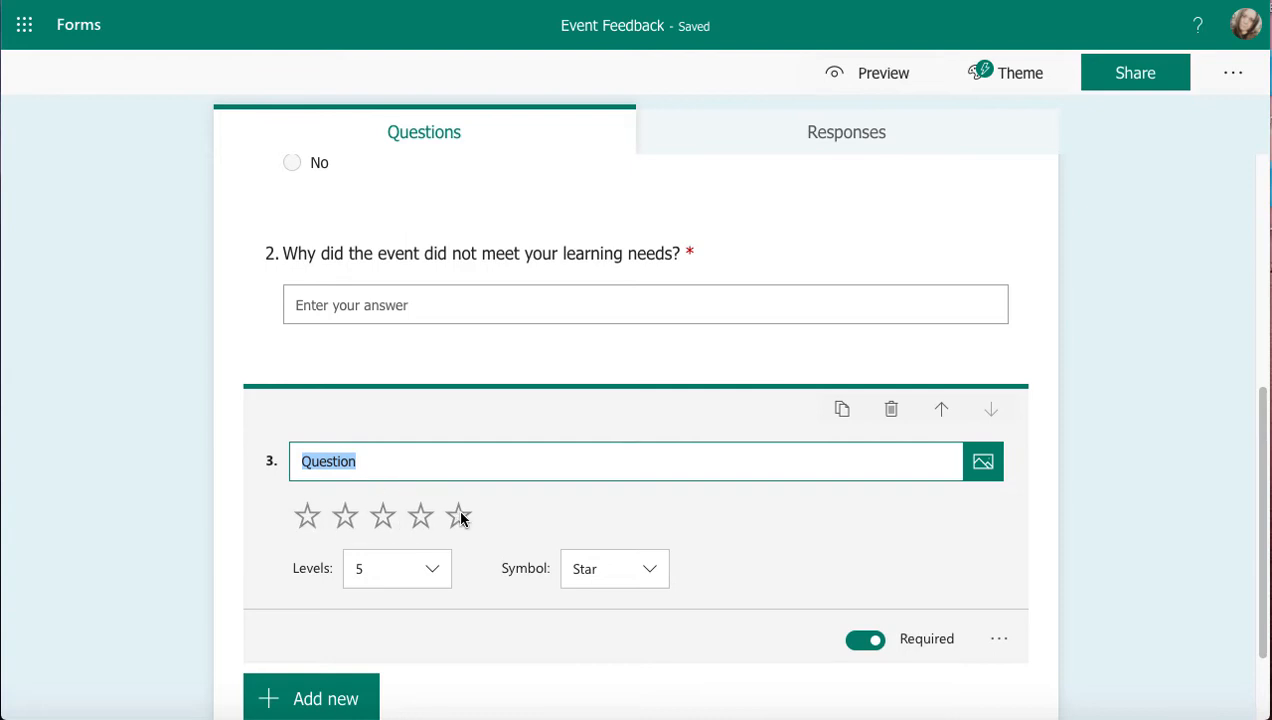
- Switch the rating symbol from stars to Number and review the available level counts
click(614, 568)
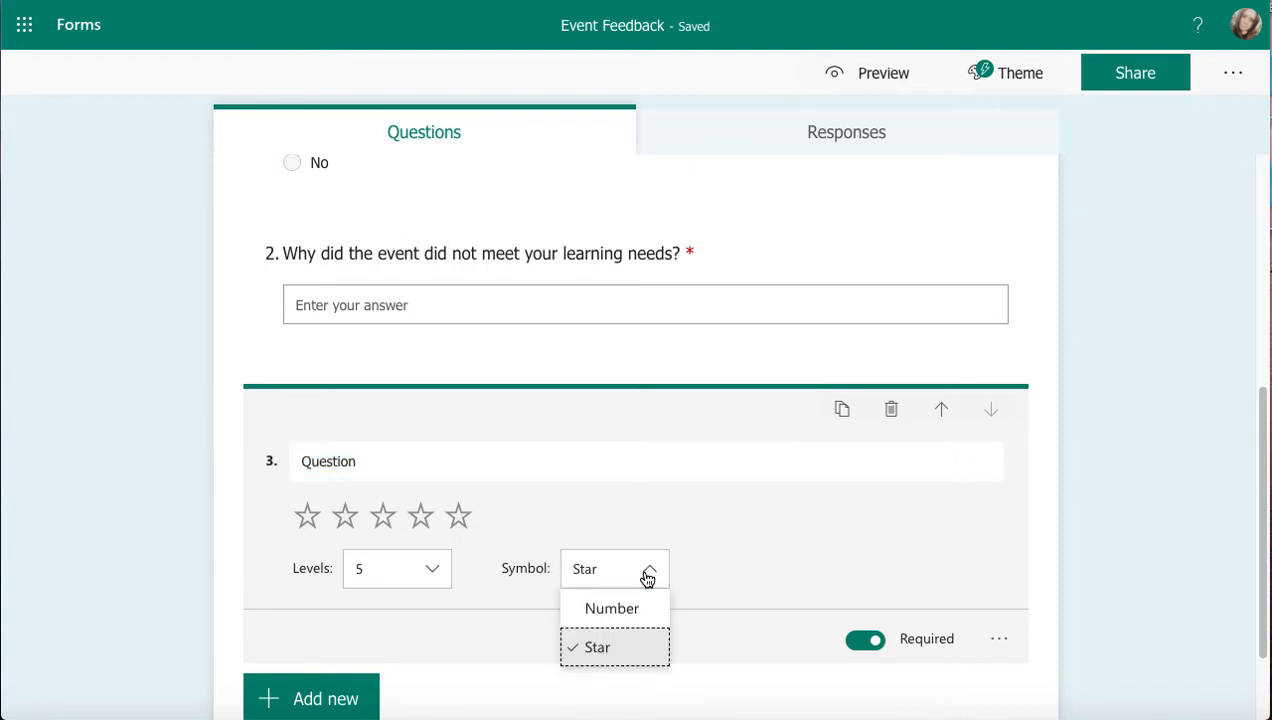
click(612, 608)
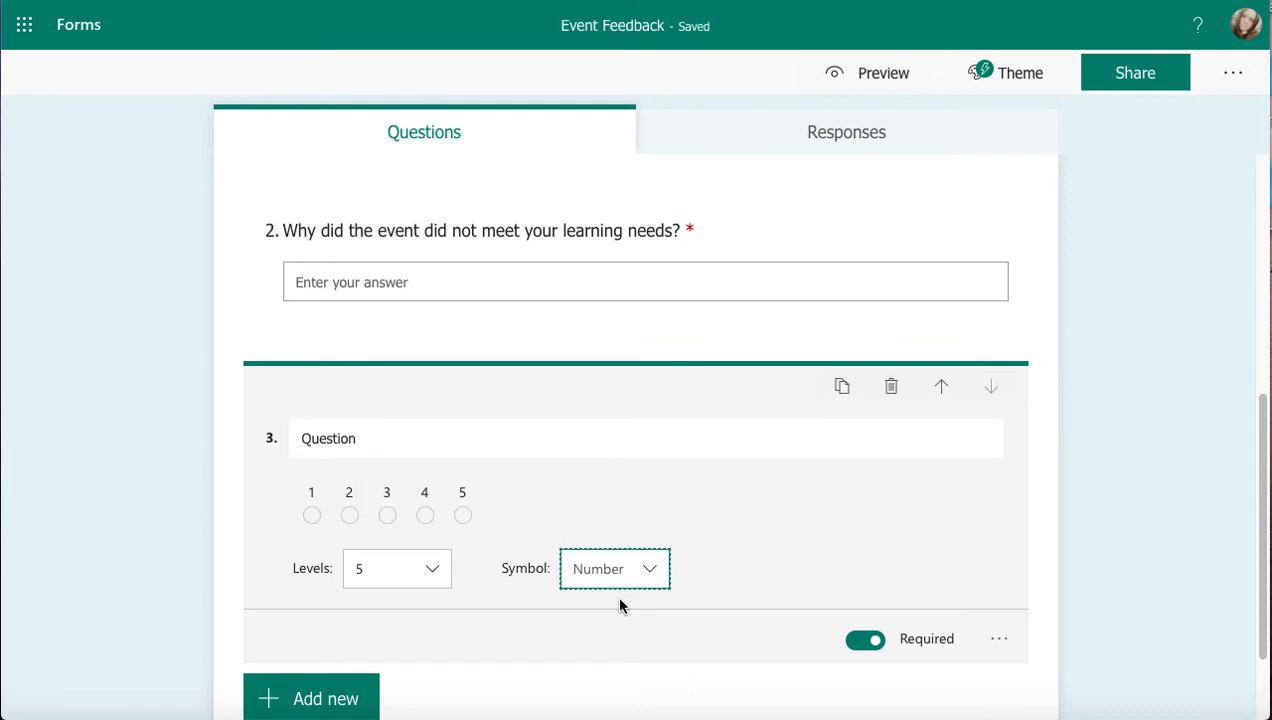
mouse_move(448, 572)
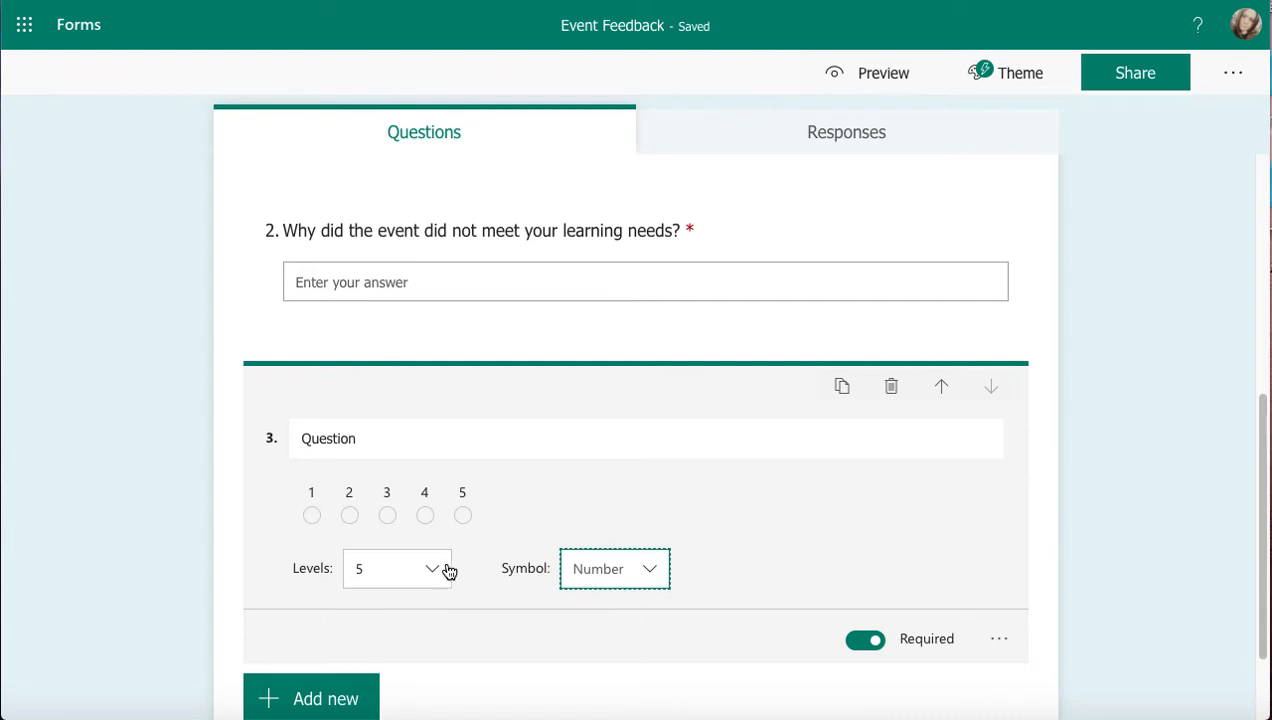
click(396, 568)
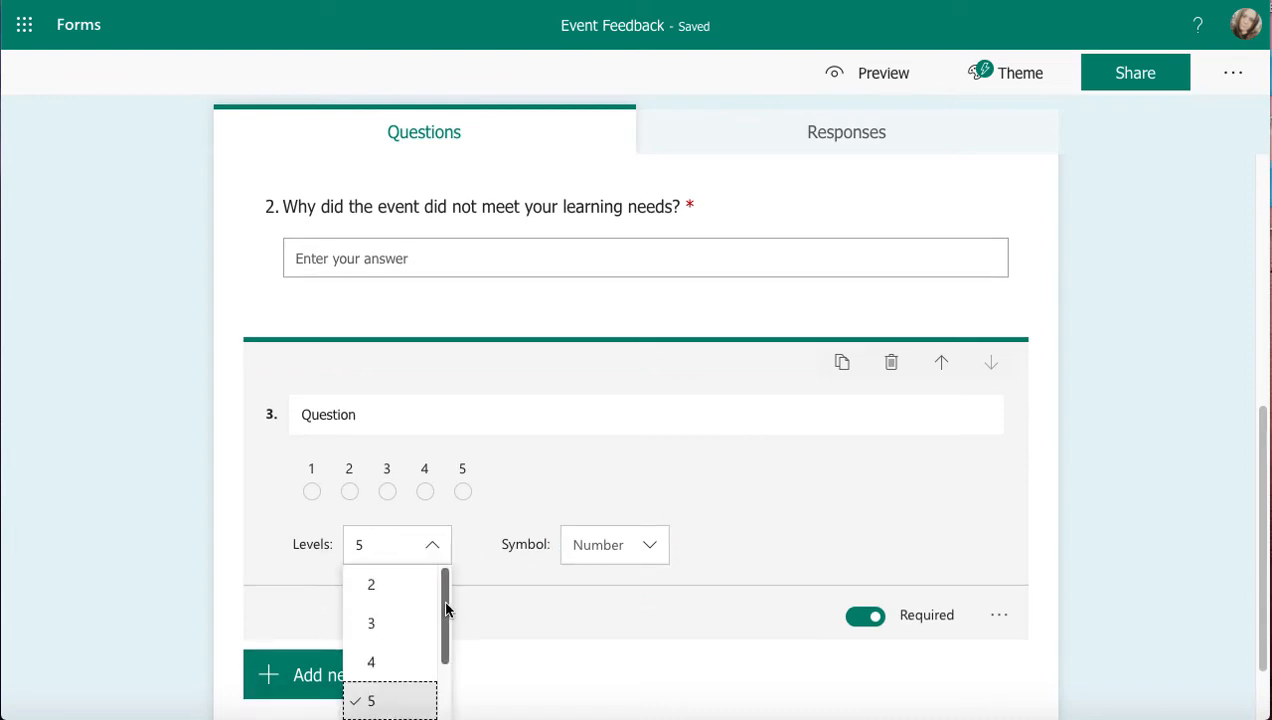
scroll(down, 3)
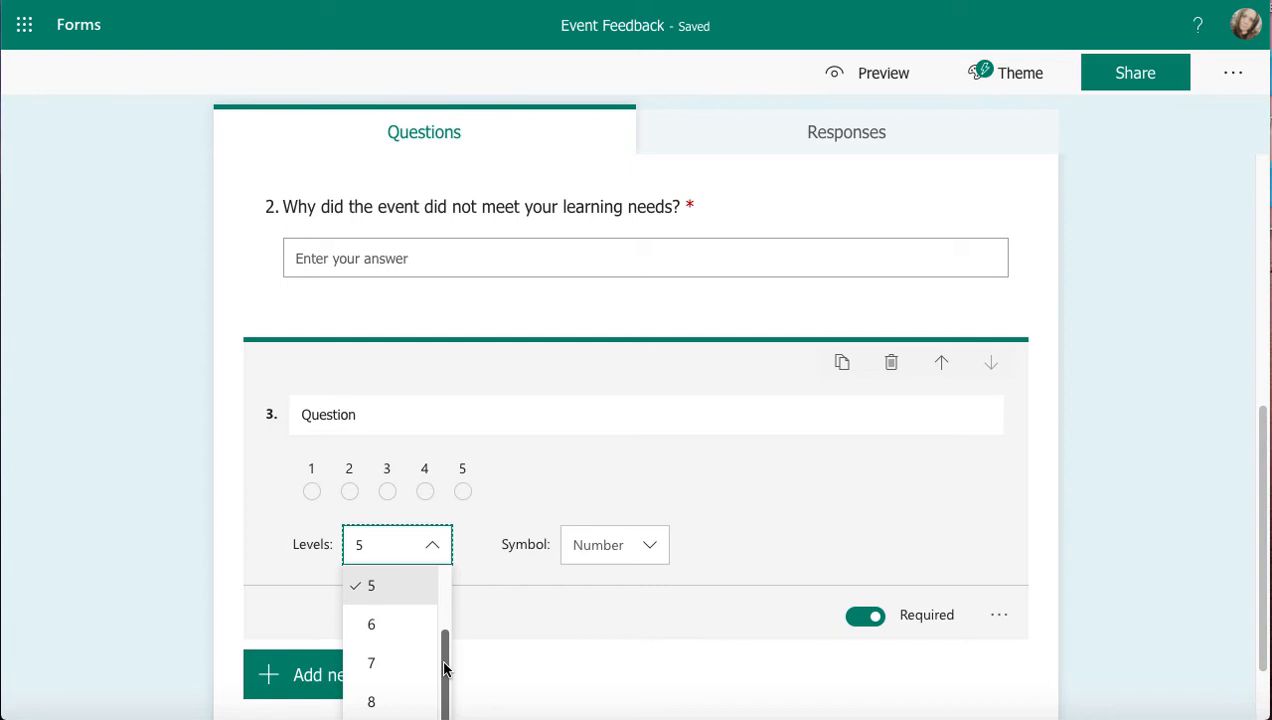
mouse_move(892, 364)
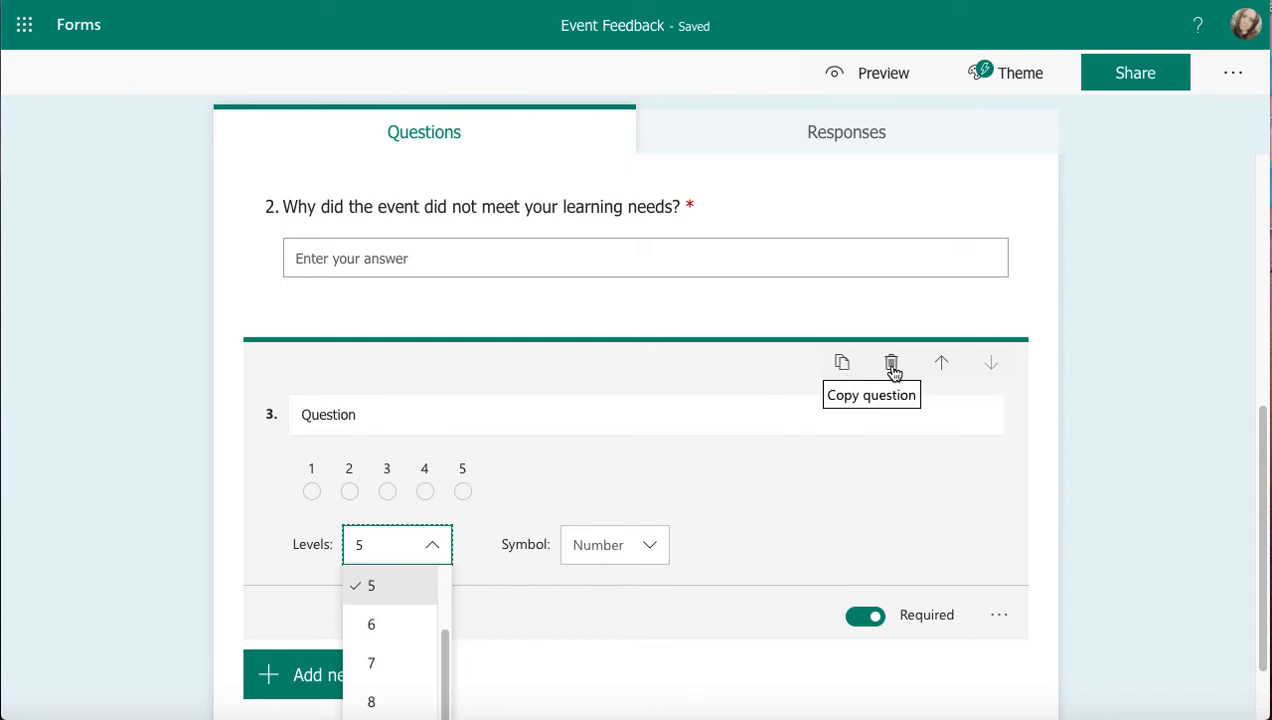
mouse_move(992, 364)
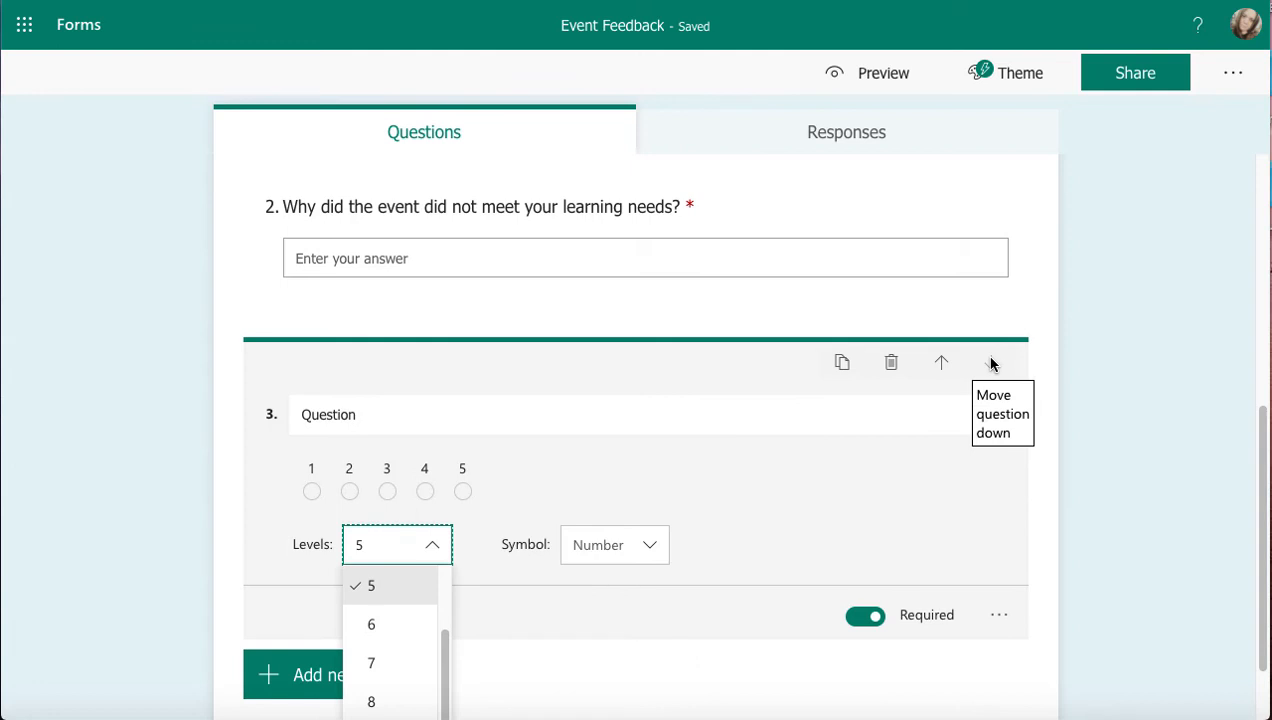
mouse_move(910, 514)
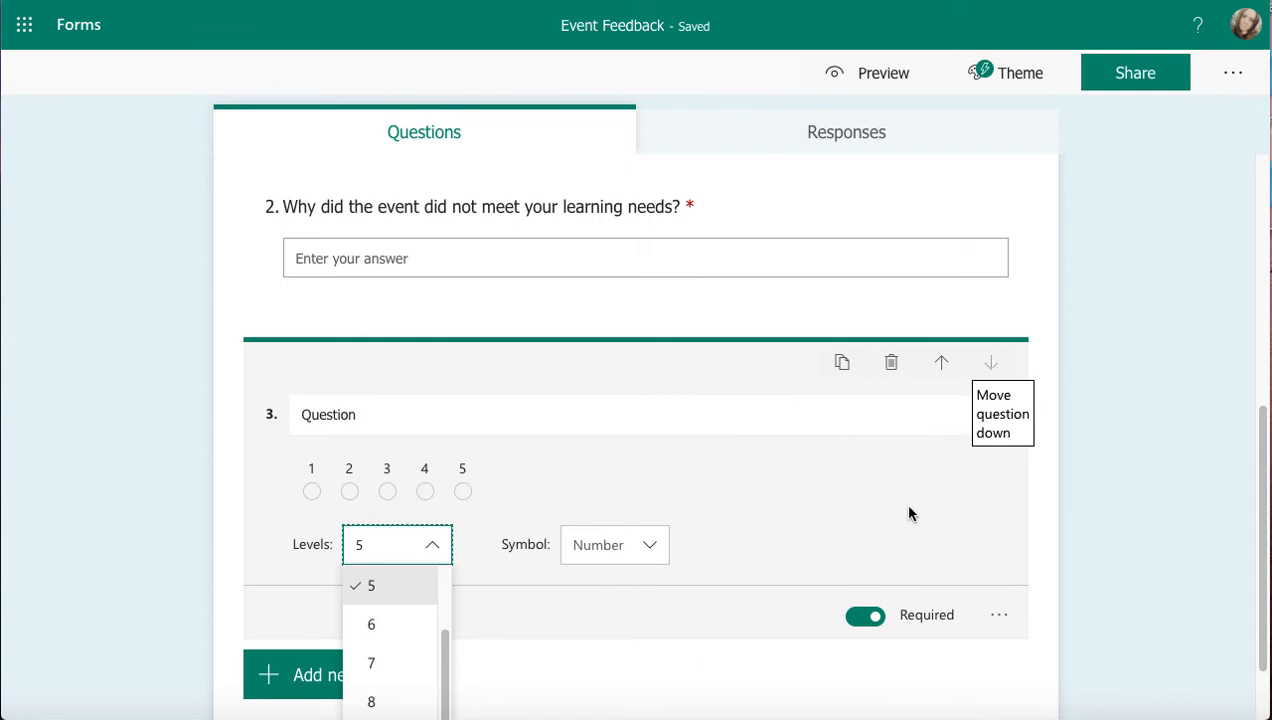
mouse_move(874, 632)
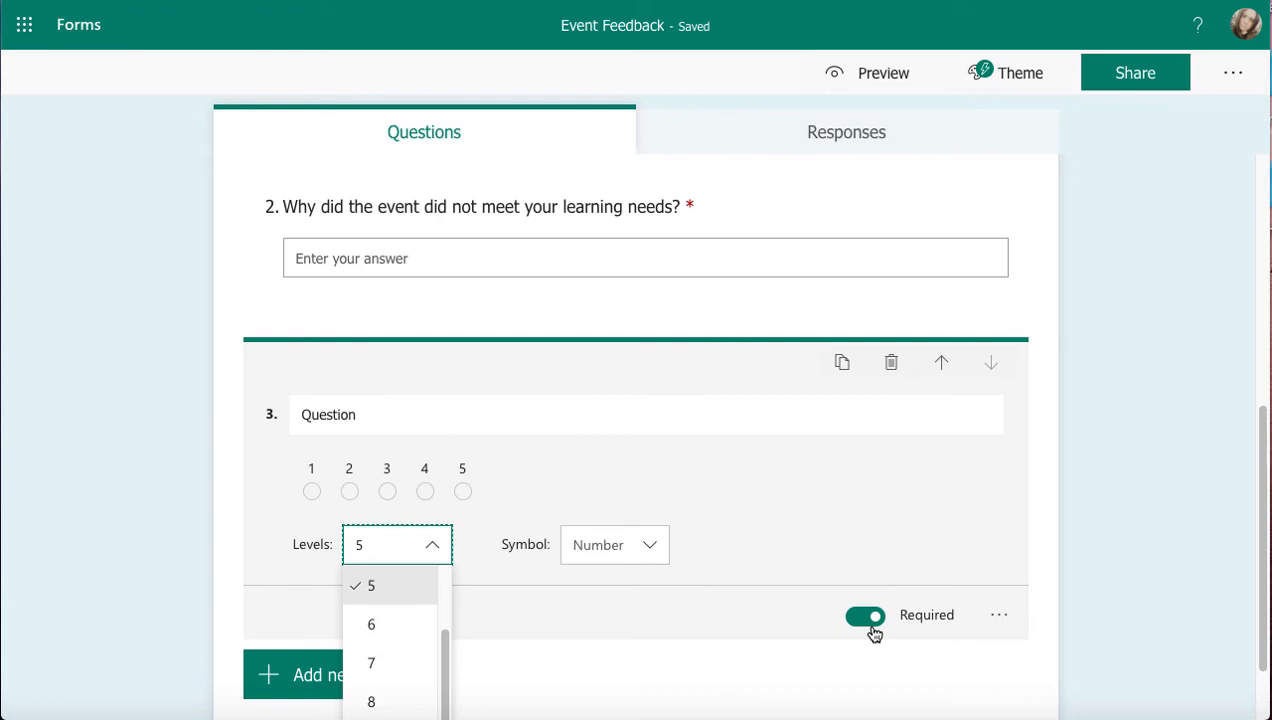
mouse_move(1000, 614)
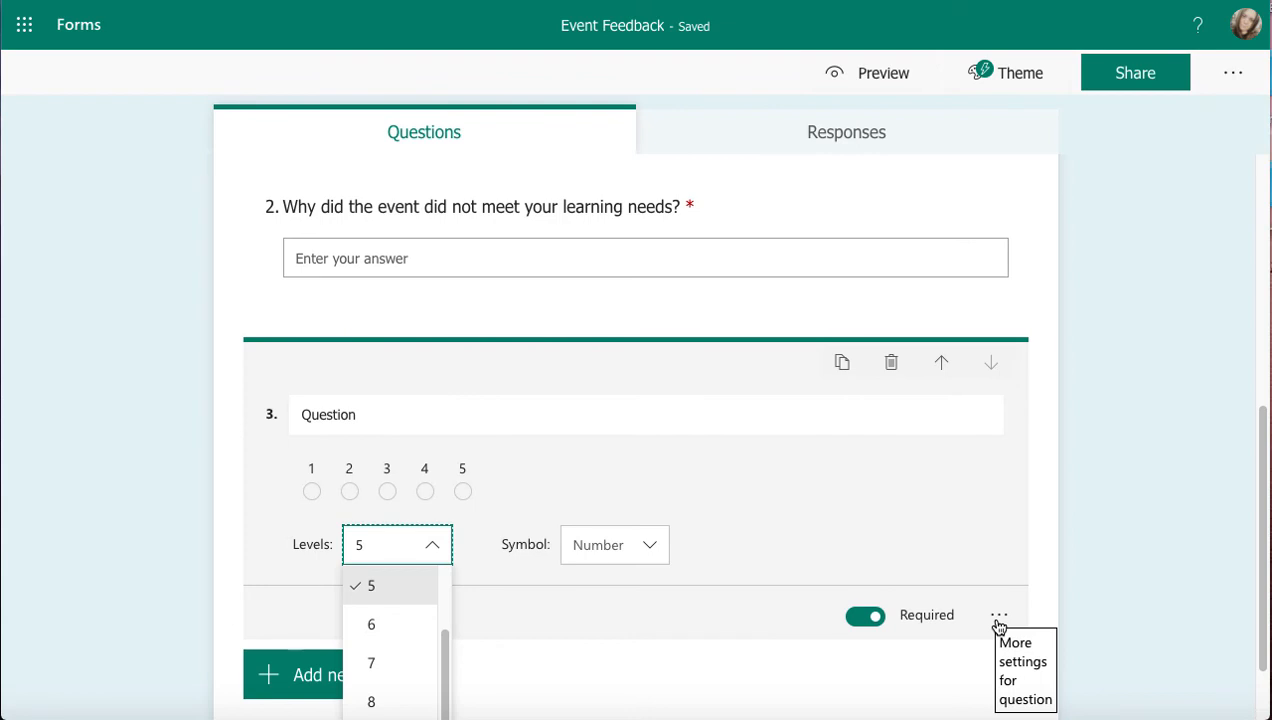
- Reveal question 3's extra settings offering Subtitle, Label and Add Branching
click(1000, 616)
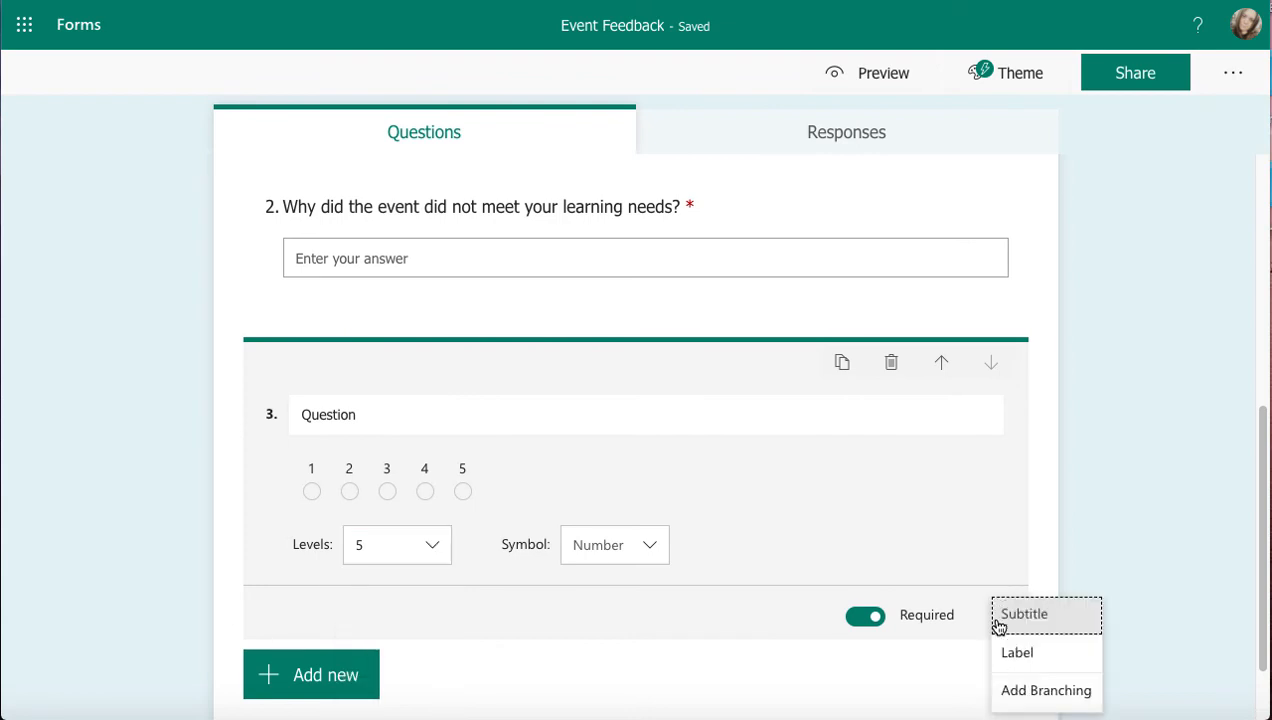